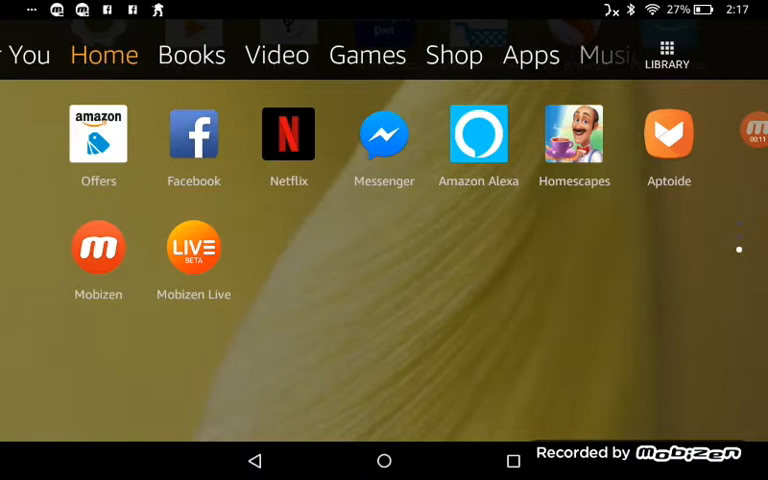
# - Find the Silk Browser icon in the home screen app grid and launch it
pyautogui.scroll(-3)
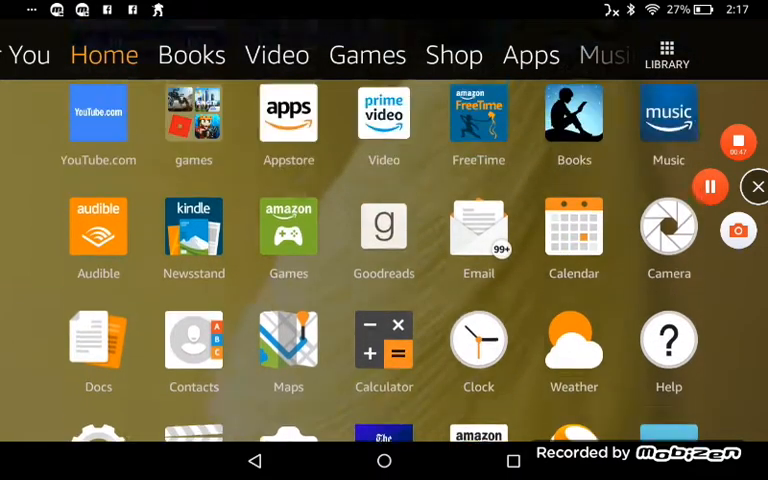
pyautogui.scroll(-3)
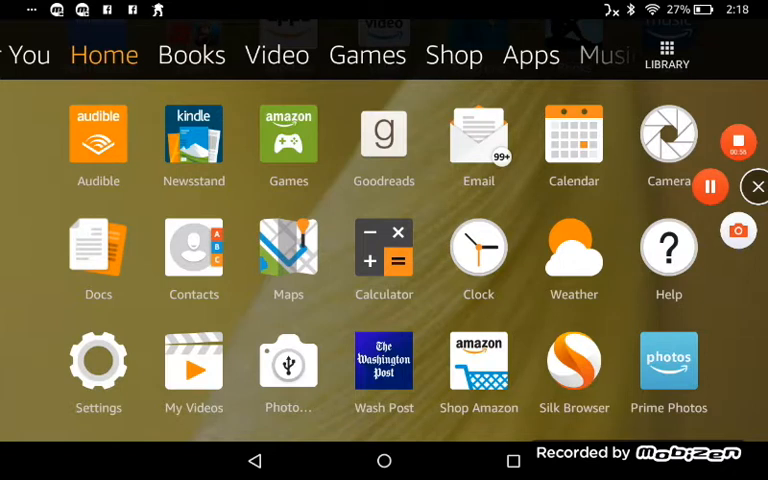
pyautogui.click(104, 56)
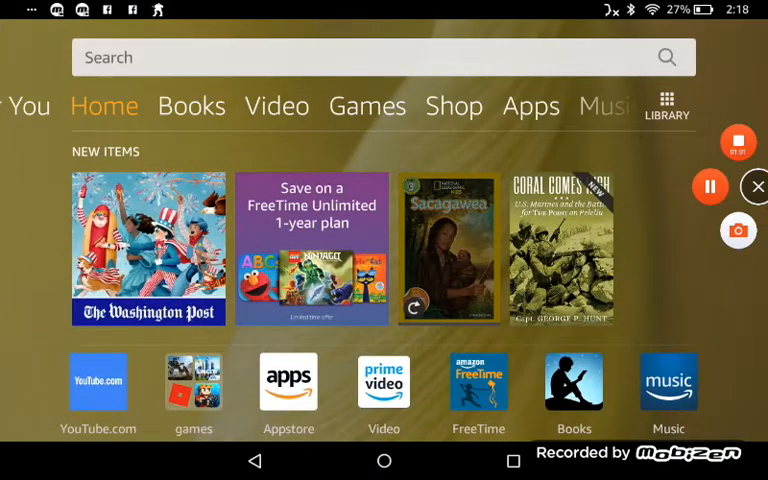
pyautogui.scroll(3)
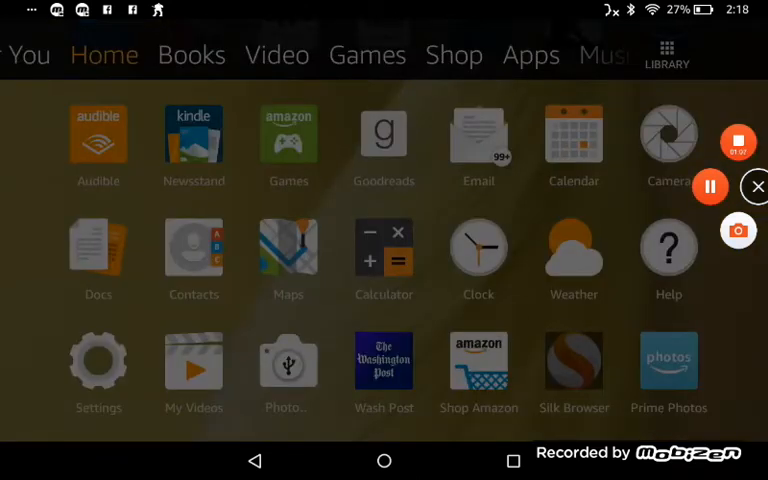
pyautogui.click(572, 360)
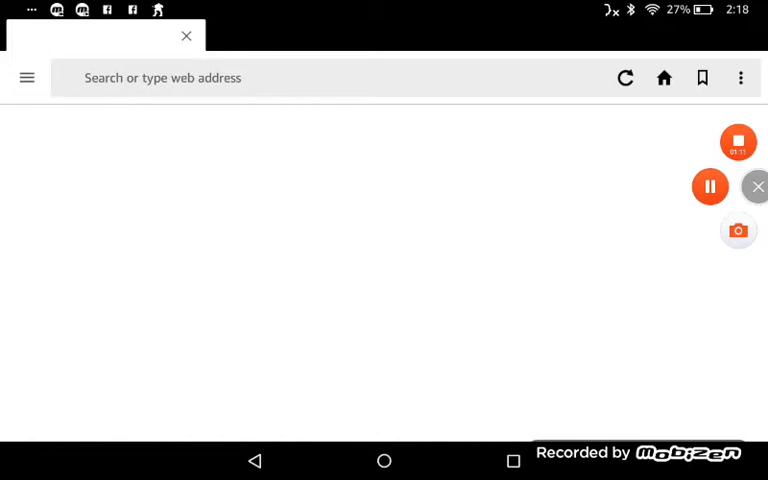
# - Close the Upload - YouTube tab and ready the Silk Home address bar for a new address
pyautogui.click(756, 188)
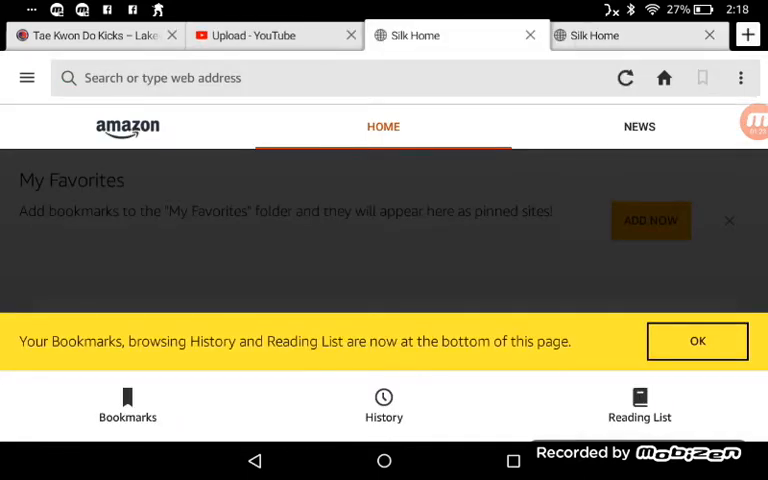
pyautogui.click(276, 36)
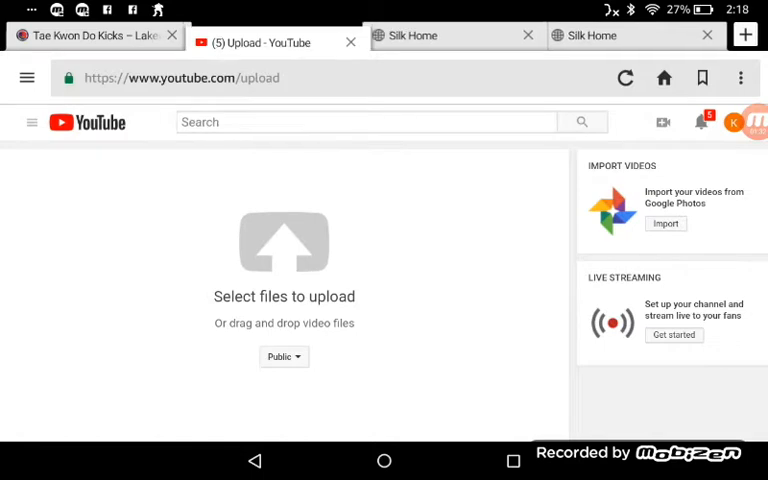
pyautogui.click(350, 40)
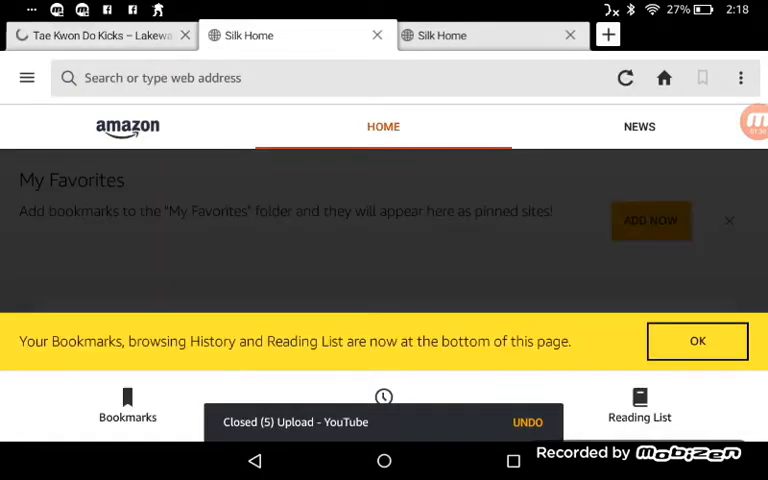
pyautogui.click(300, 76)
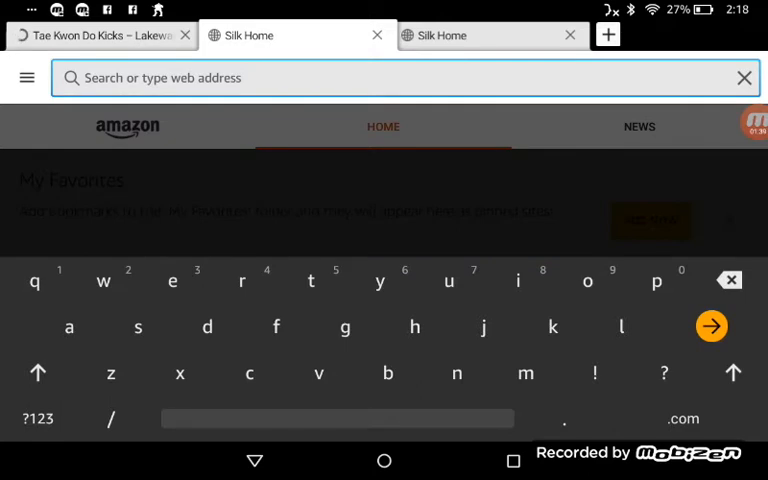
# - Search the web for 'google' from the address bar and browse the Bing results
pyautogui.write('go')
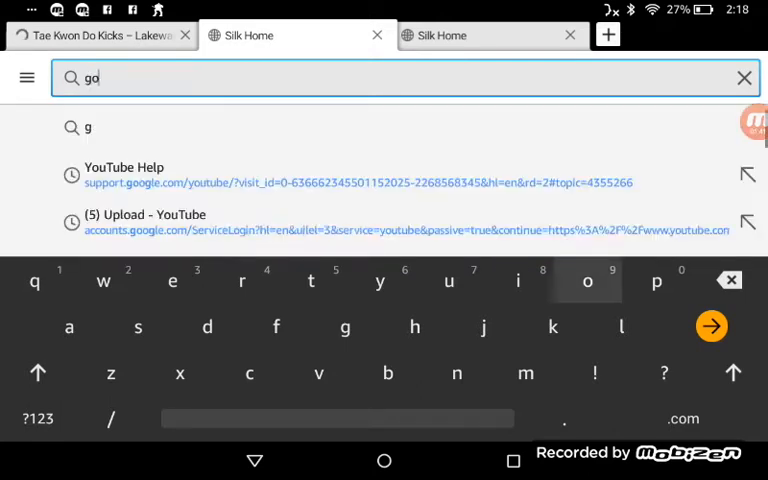
pyautogui.write('og')
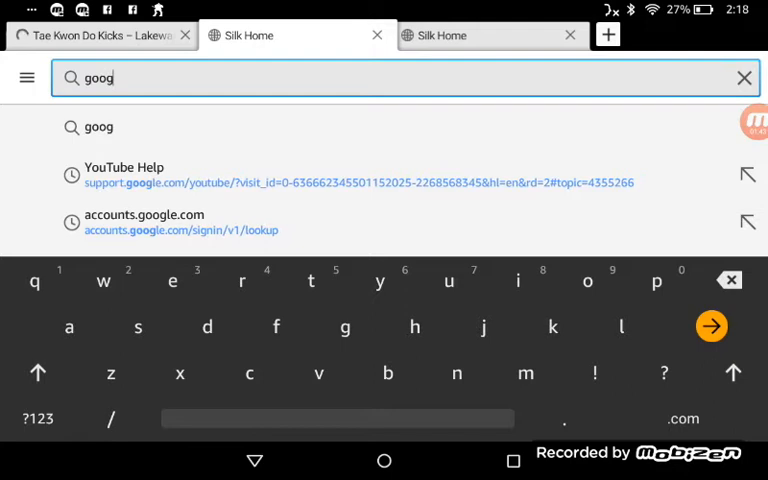
pyautogui.write('l')
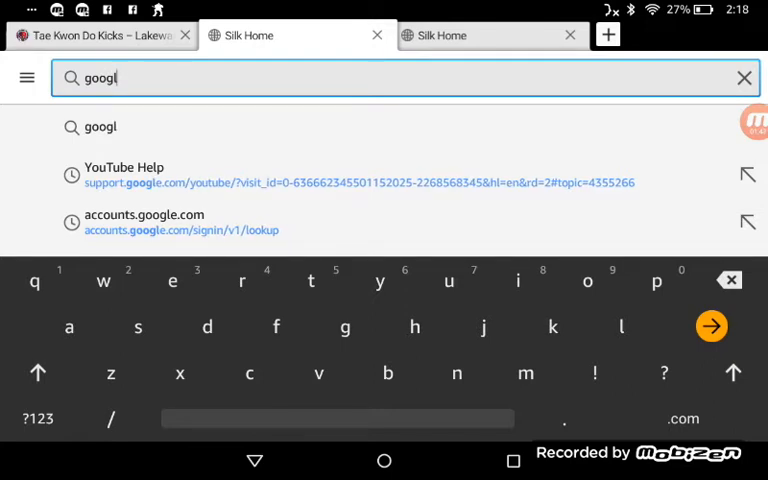
pyautogui.click(712, 326)
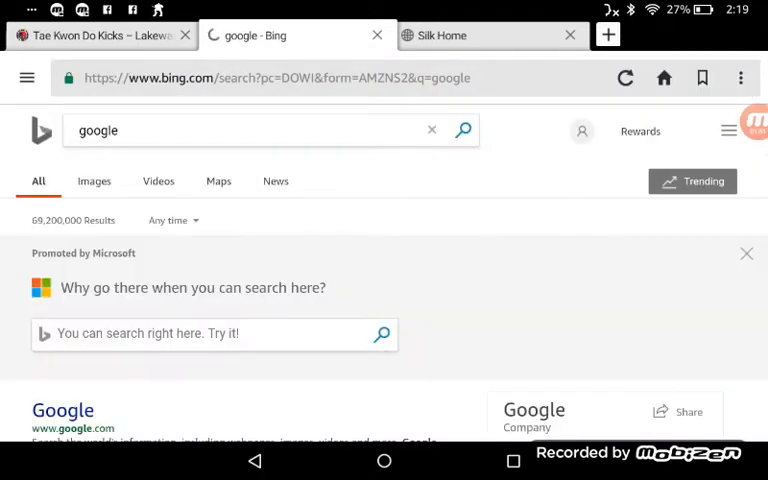
pyautogui.scroll(-3)
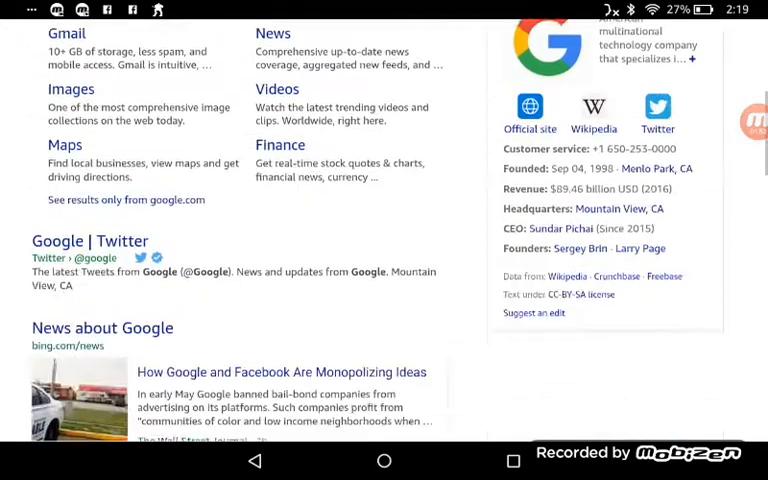
pyautogui.scroll(3)
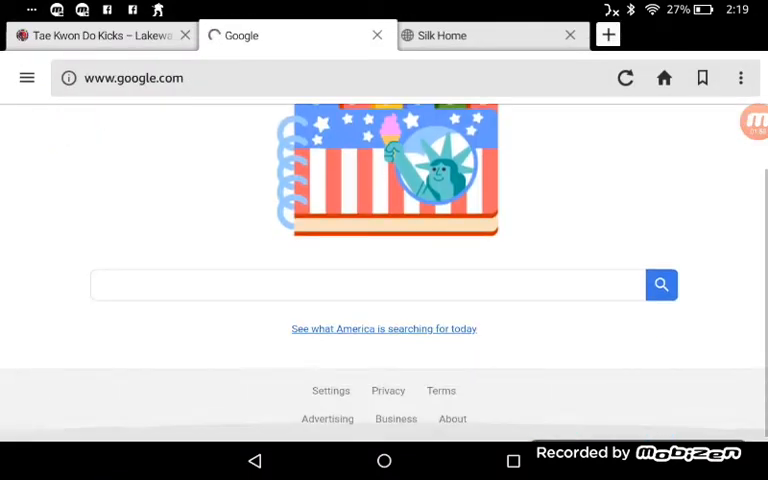
# - Search Google for 'youtube' from the Google homepage
pyautogui.click(370, 284)
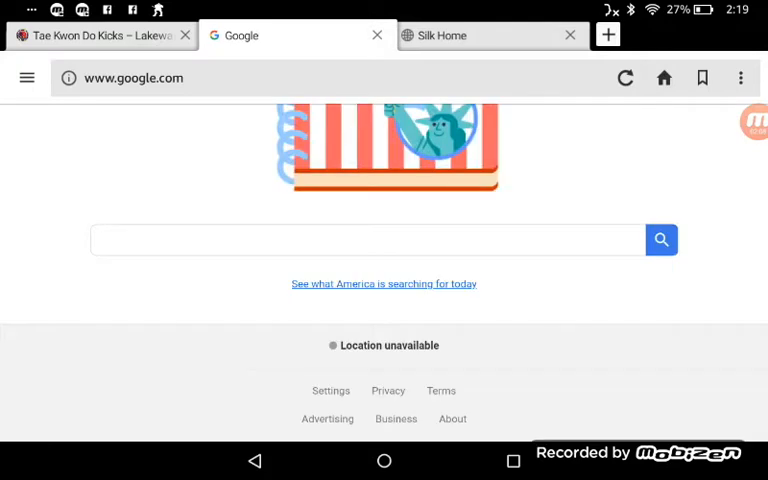
pyautogui.click(364, 240)
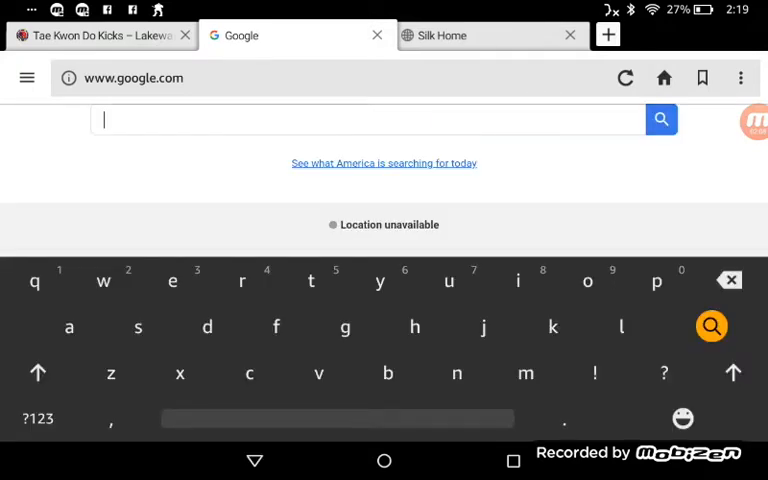
pyautogui.write('you')
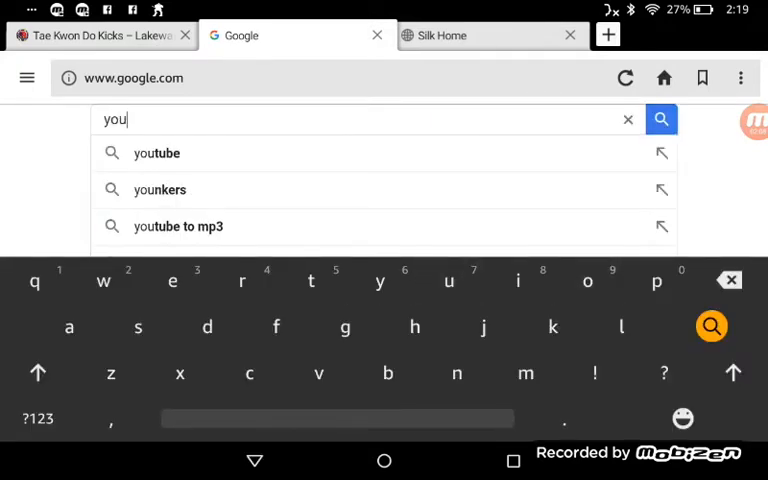
pyautogui.click(156, 152)
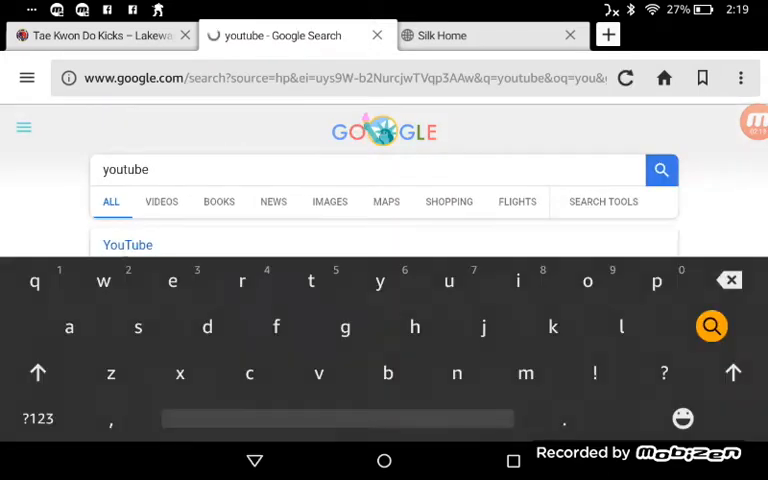
# - Extend the query to 'youtube/upload', run the search and look through the results
pyautogui.write('/')
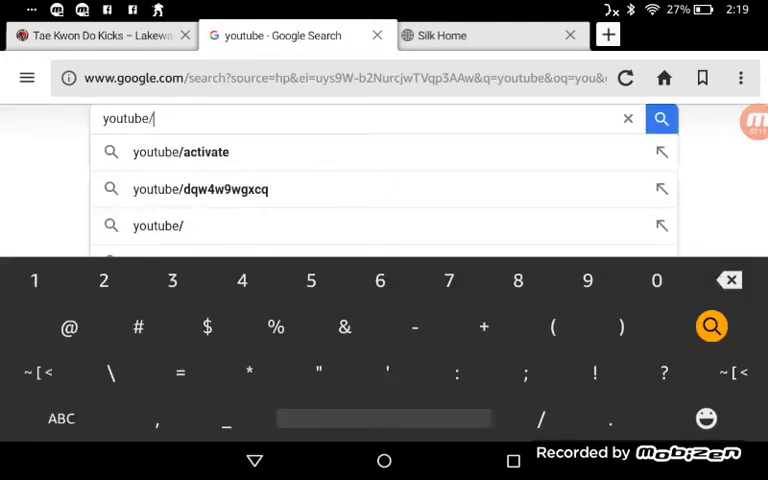
pyautogui.click(60, 418)
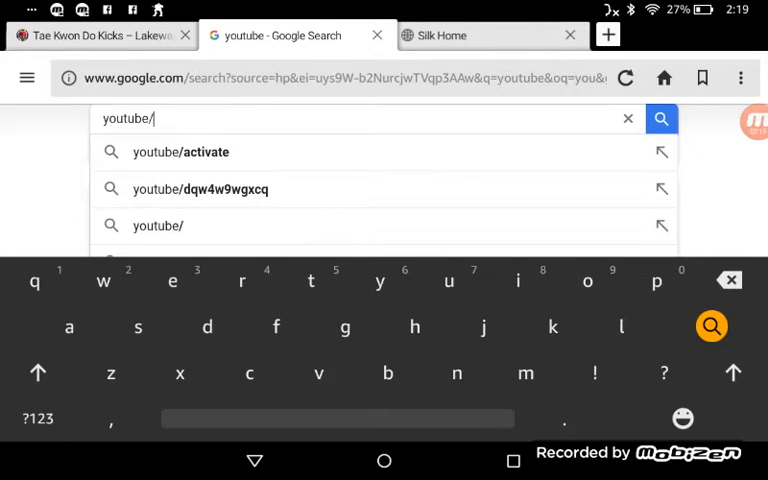
pyautogui.write('upl')
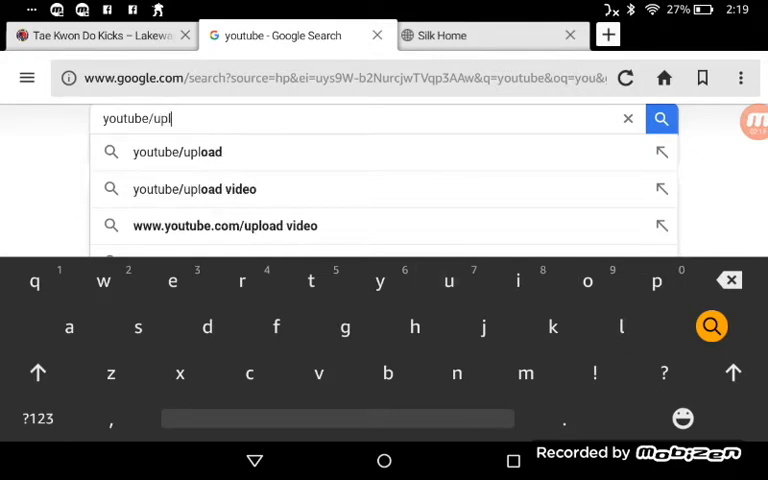
pyautogui.click(176, 152)
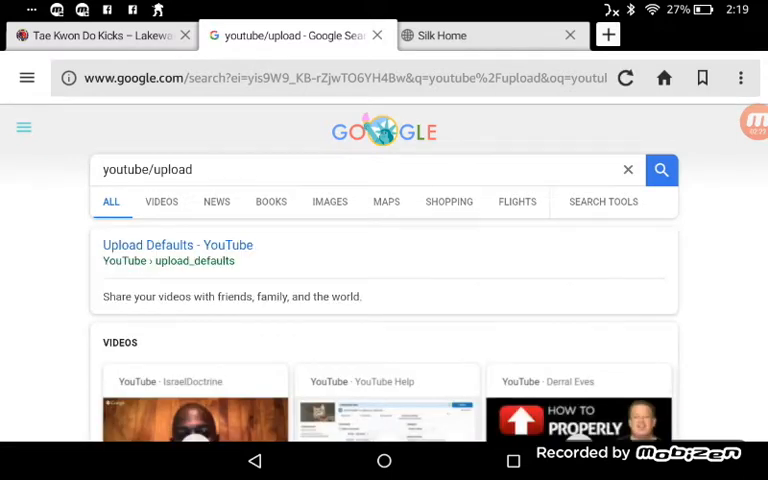
pyautogui.scroll(-3)
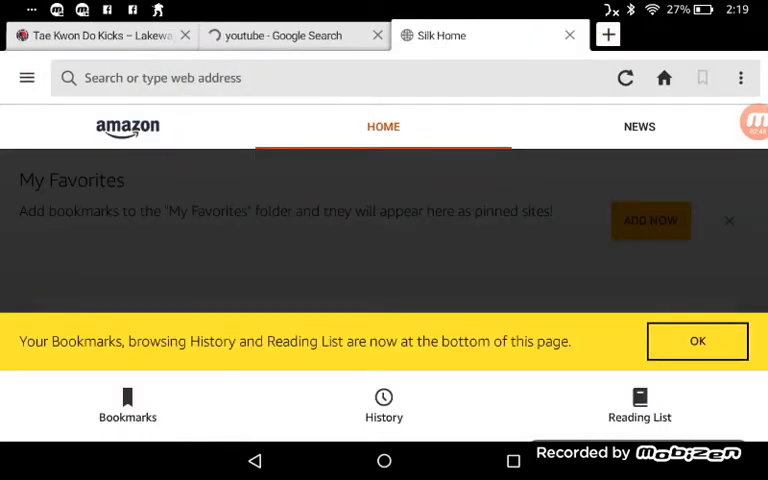
# - Close the Google tab and rerun the 'youtube /upload' search on Bing from history
pyautogui.click(376, 36)
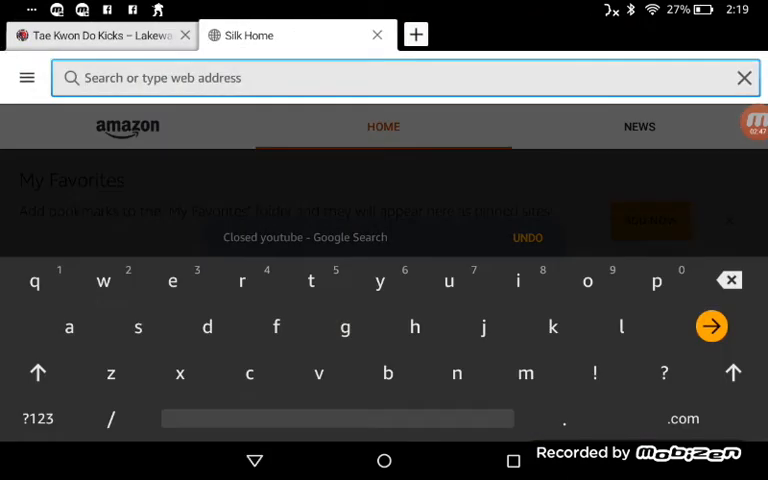
pyautogui.write('y')
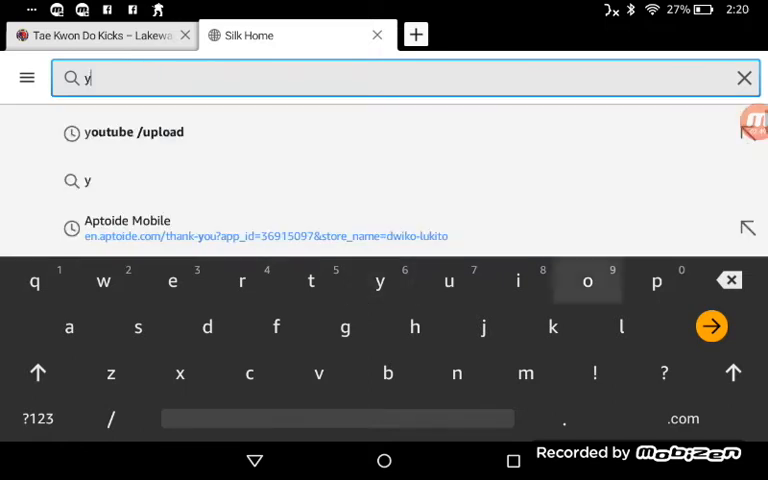
pyautogui.click(136, 132)
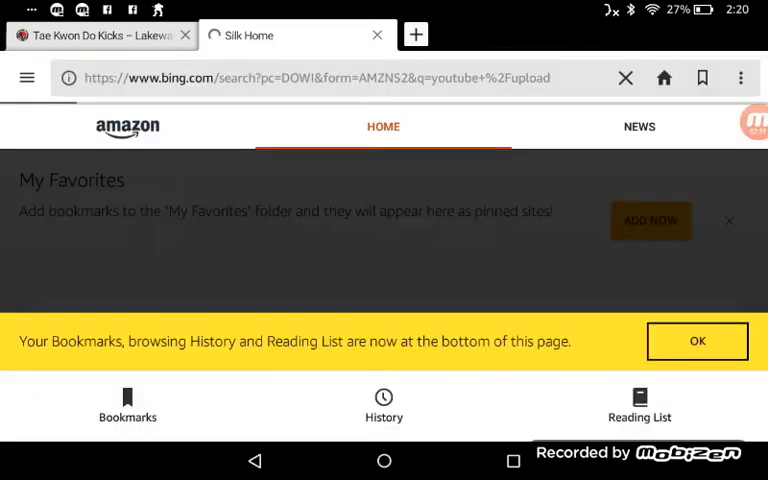
pyautogui.click(696, 340)
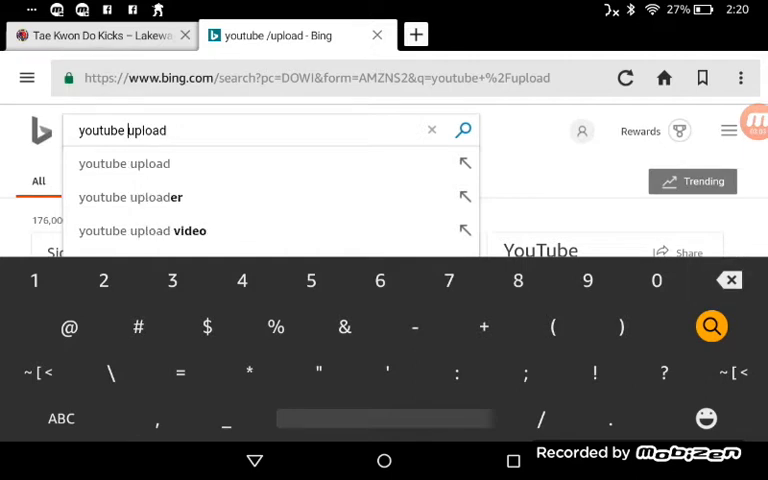
pyautogui.write('-')
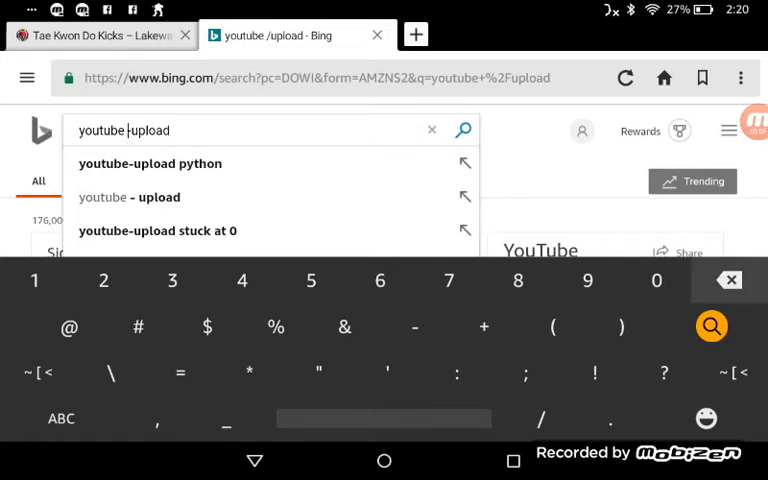
pyautogui.click(150, 164)
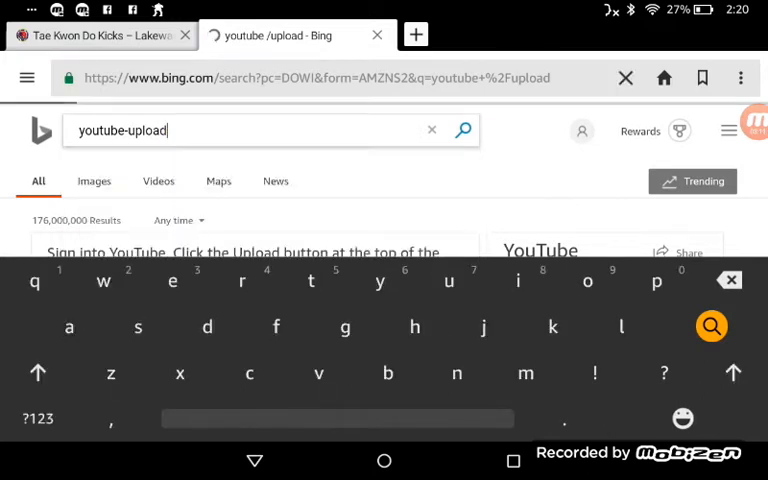
pyautogui.click(710, 326)
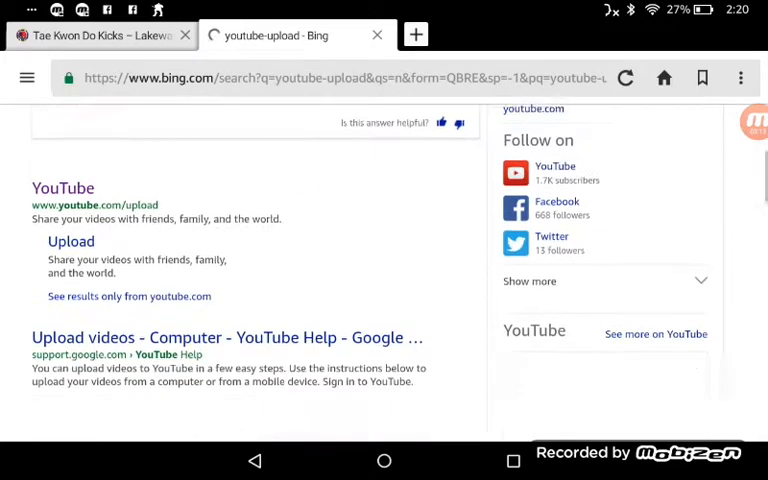
pyautogui.scroll(-3)
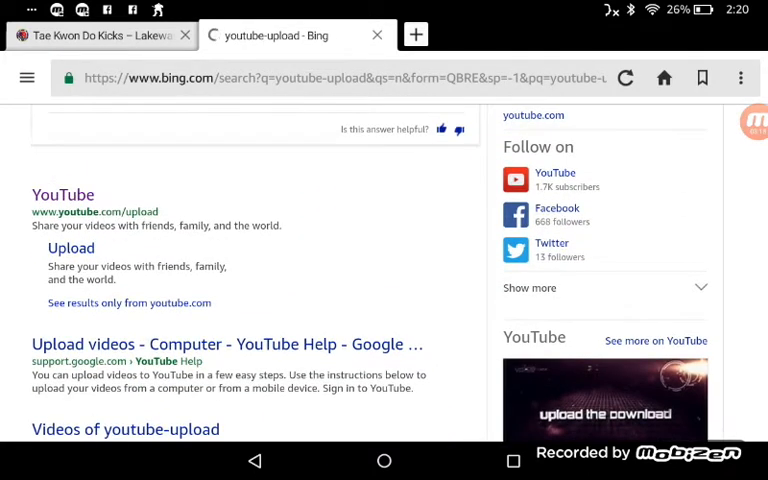
pyautogui.click(624, 76)
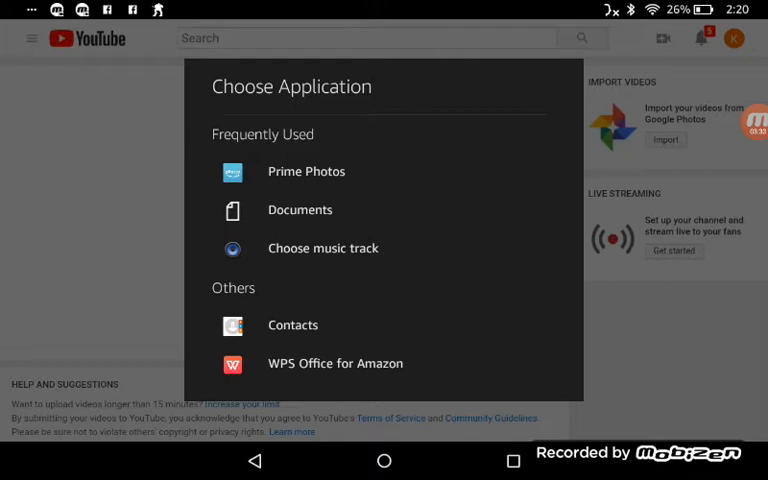
# - Choose the Documents app to locate the Mobizen recording for upload
pyautogui.click(300, 208)
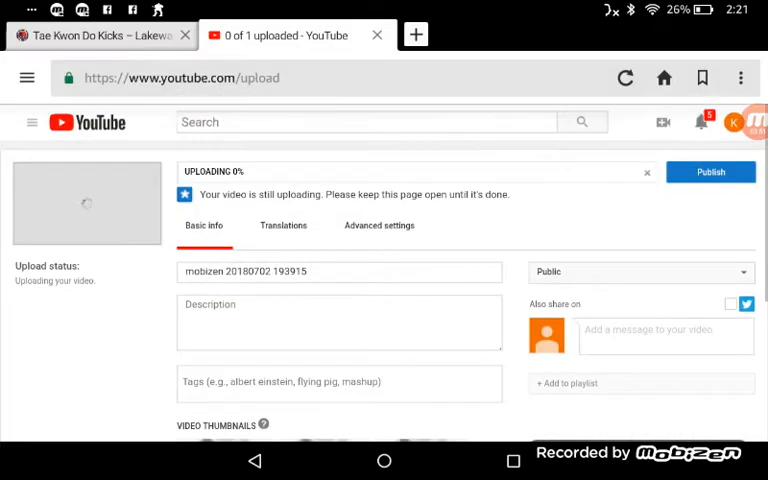
# - Clear the default mobizen text from the uploading video's Title field
pyautogui.scroll(-3)
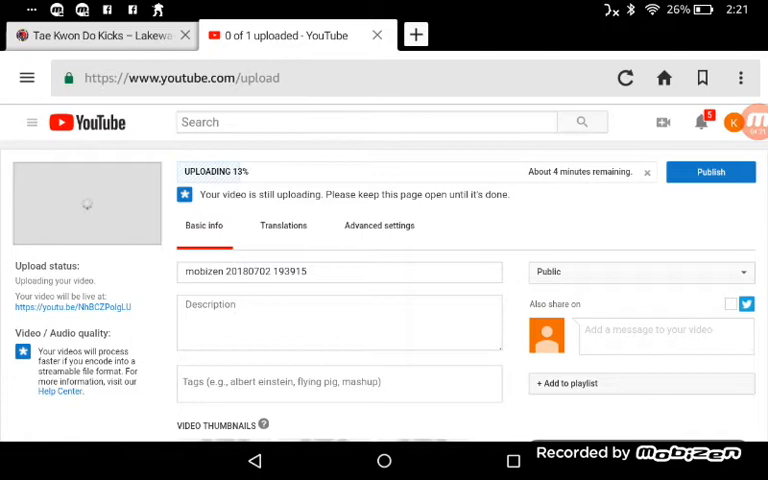
pyautogui.click(340, 320)
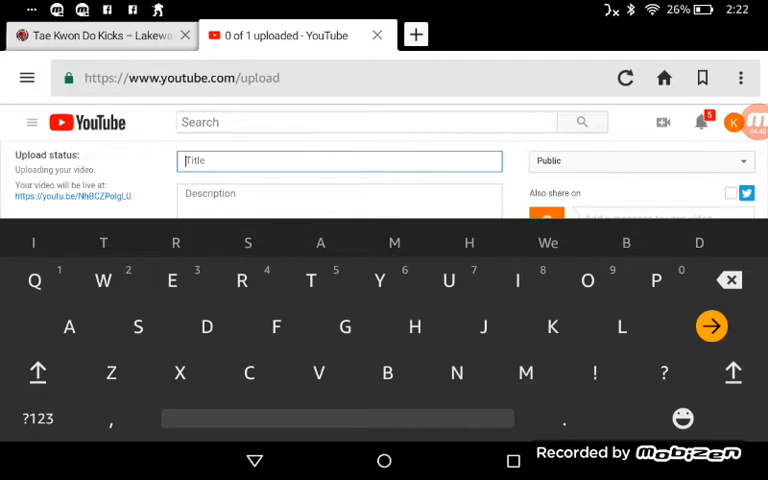
# - Enter text in the Title field and dismiss the on-screen keyboard
pyautogui.write('Til')
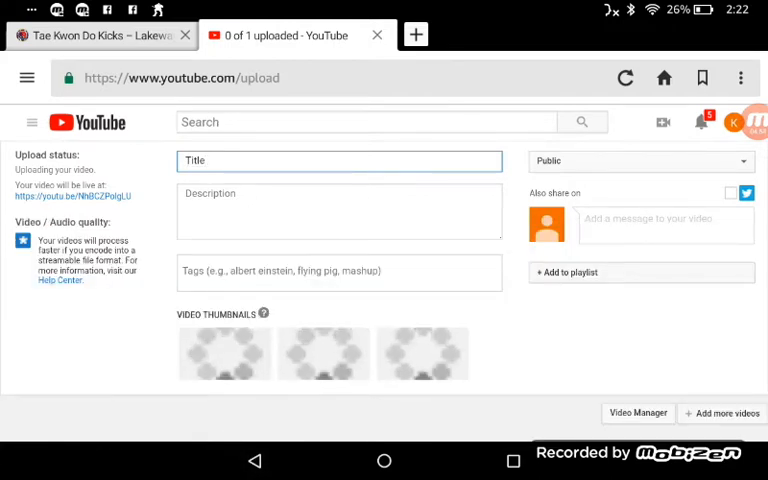
pyautogui.click(340, 160)
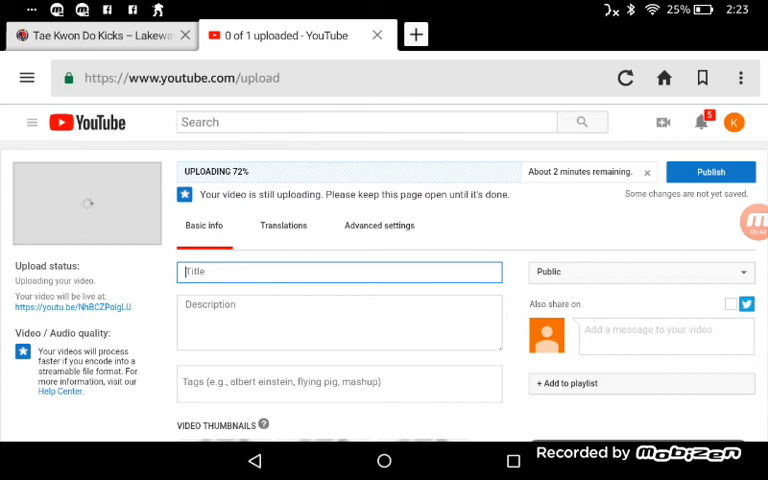
pyautogui.scroll(-3)
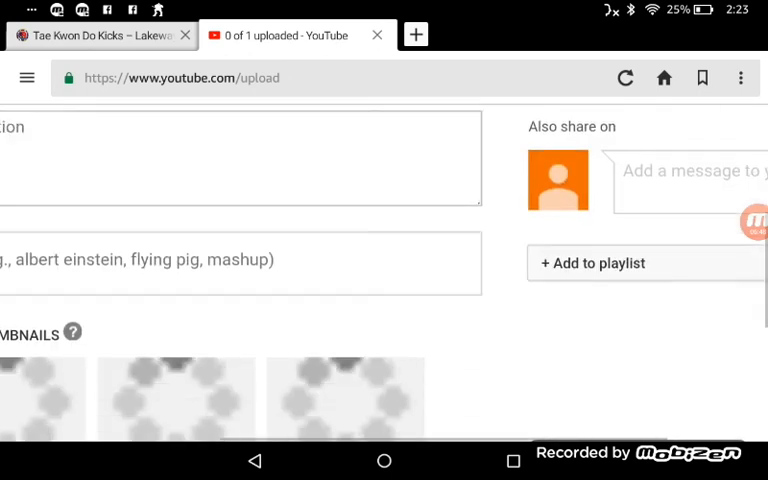
pyautogui.scroll(3)
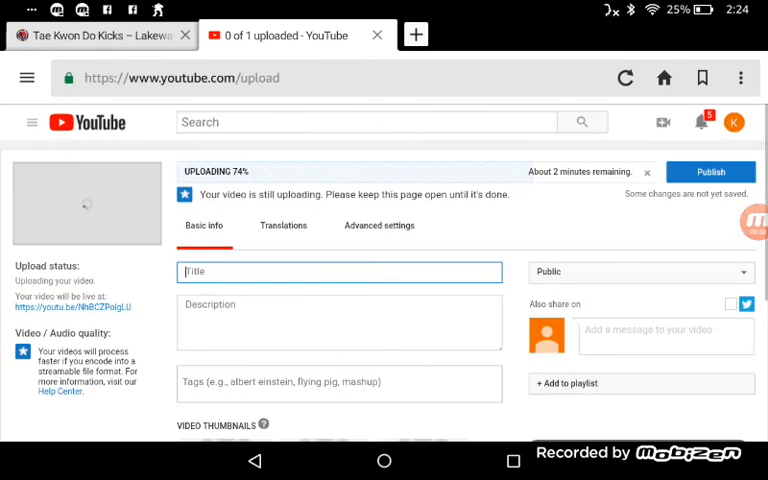
pyautogui.scroll(-3)
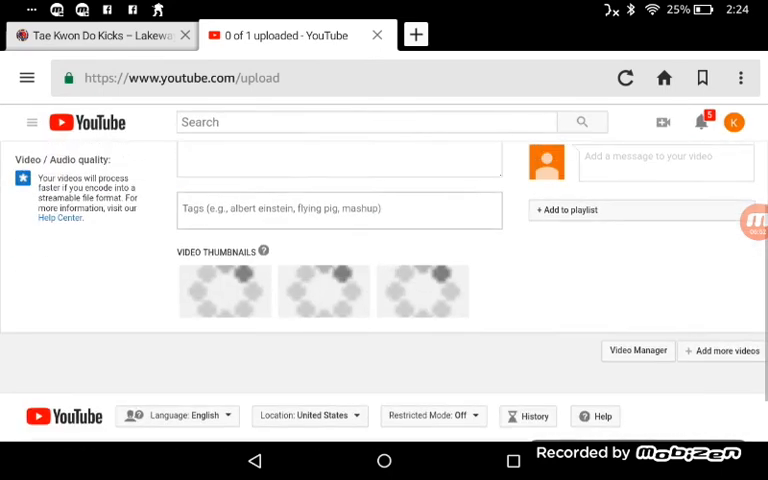